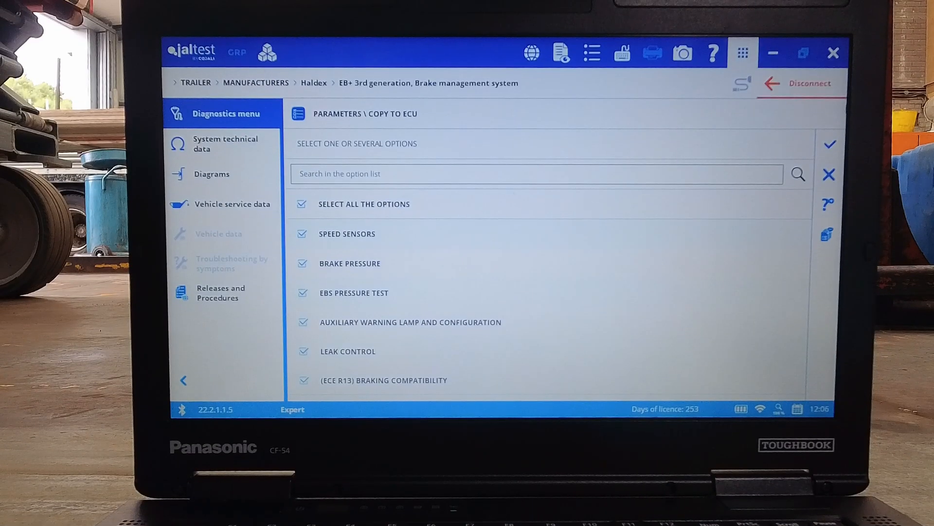
- Accept running all selected Haldex EB+ end-of-line test options, reaching the initial conditions notice
left_click(830, 144)
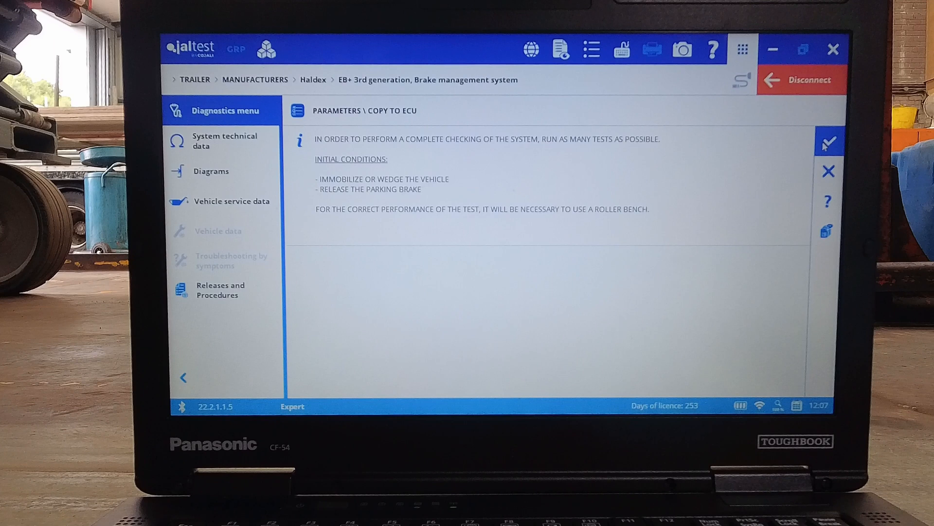
- Acknowledge the initial conditions, reaching the instruction to rotate wheels S1A, S1B, S2A, S2B
left_click(827, 140)
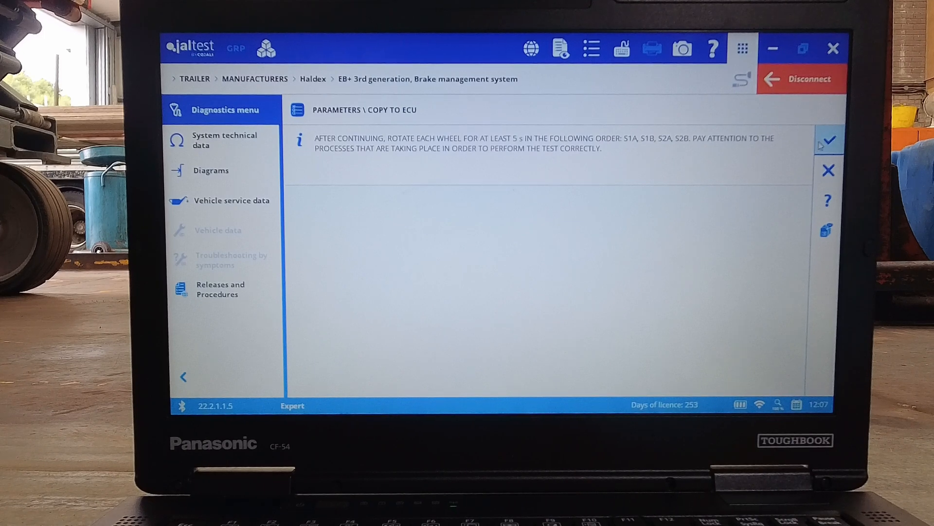
mouse_move(828, 141)
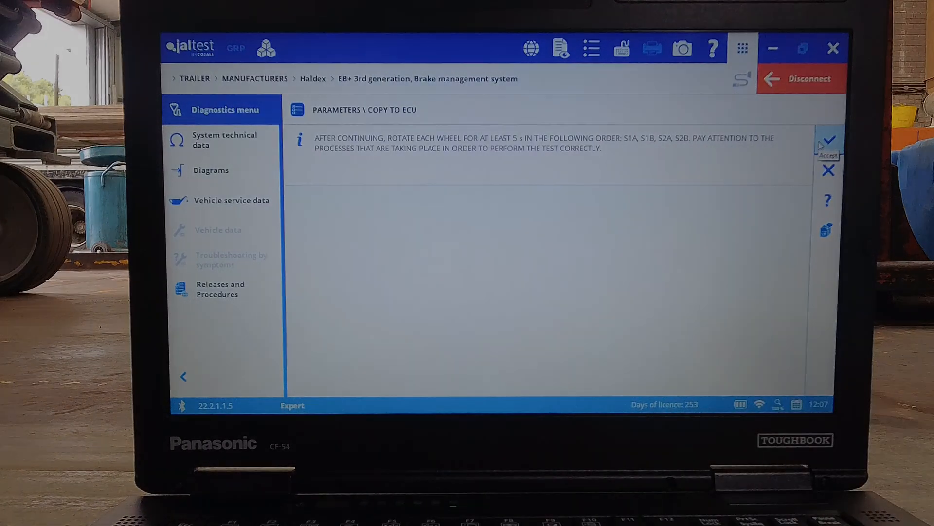